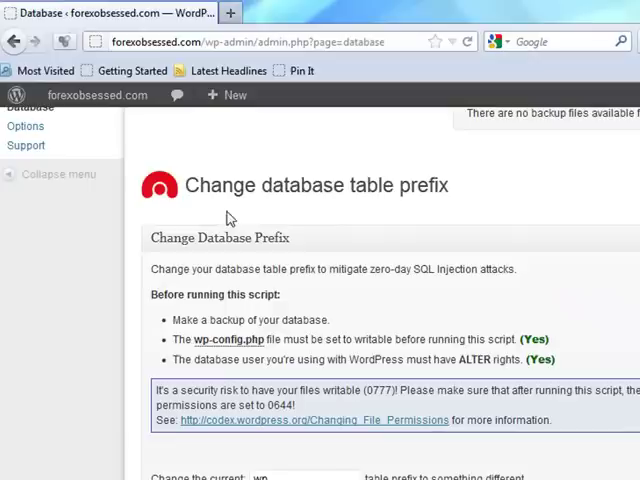
pyautogui.moveTo(376, 208)
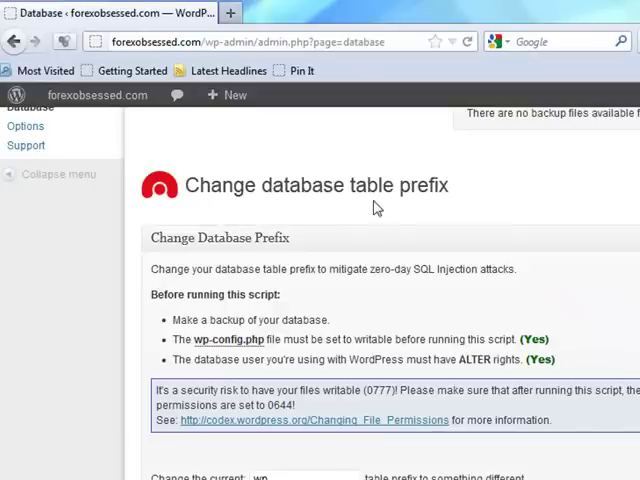
pyautogui.moveTo(280, 332)
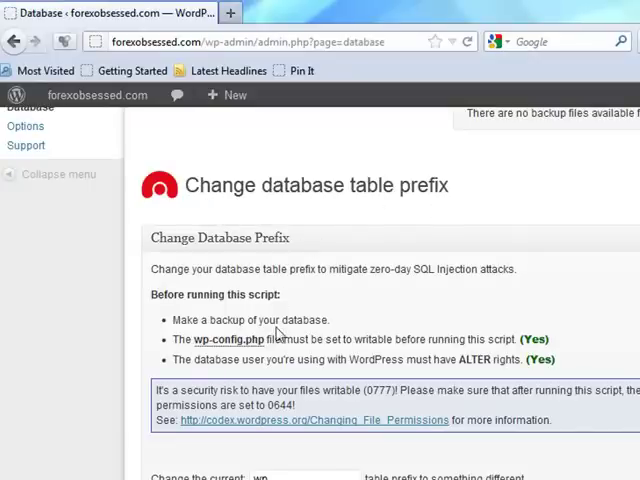
# Step: Set wp-config.php's file permissions to 777 via FileZilla's File permissions dialog
pyautogui.scroll(-3)
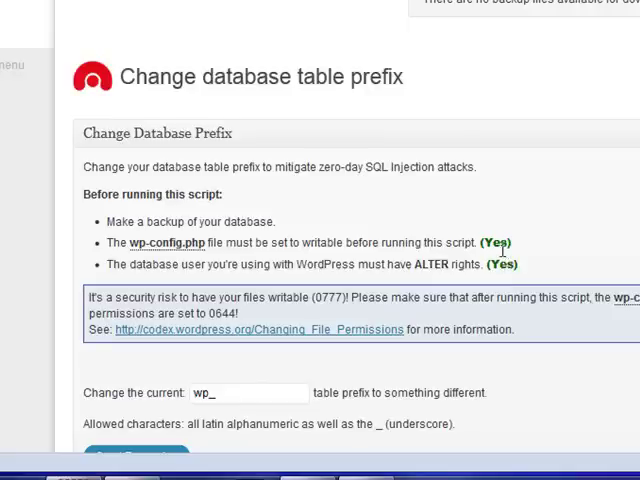
pyautogui.moveTo(422, 300)
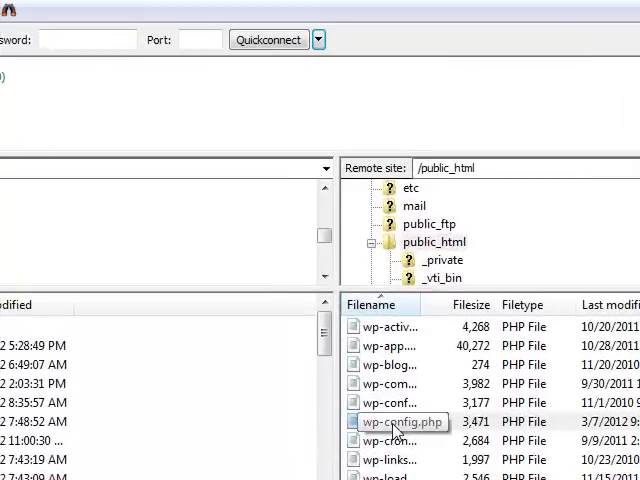
pyautogui.rightClick(400, 420)
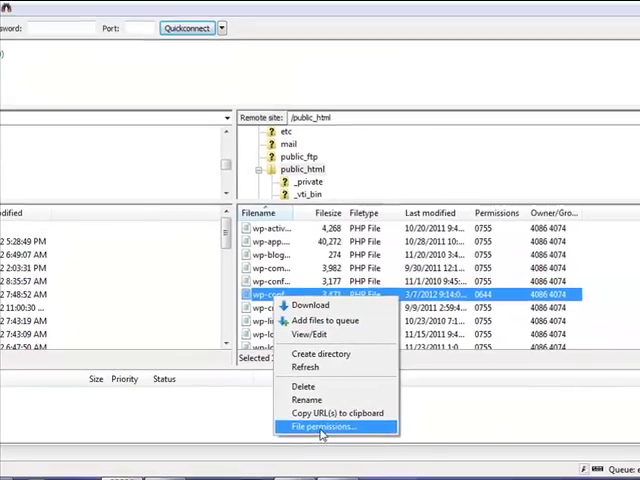
pyautogui.click(320, 428)
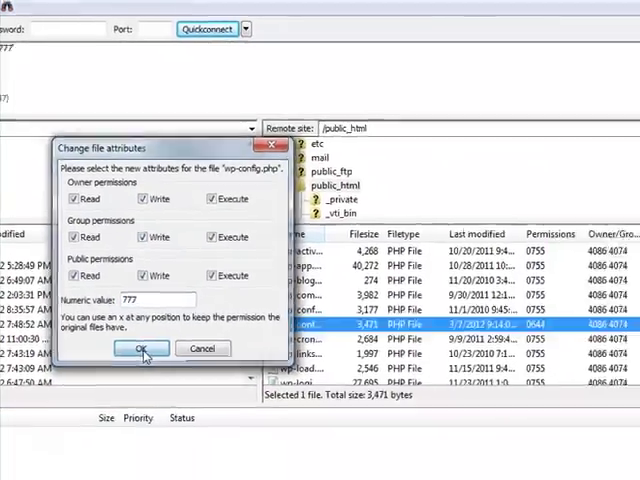
pyautogui.click(140, 348)
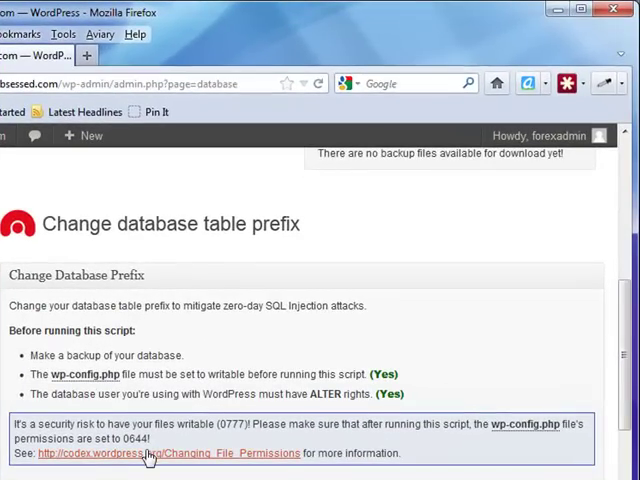
# Step: Replace the wp_ prefix with 573 and run Start Renaming to update all tables and wp-config
pyautogui.scroll(-3)
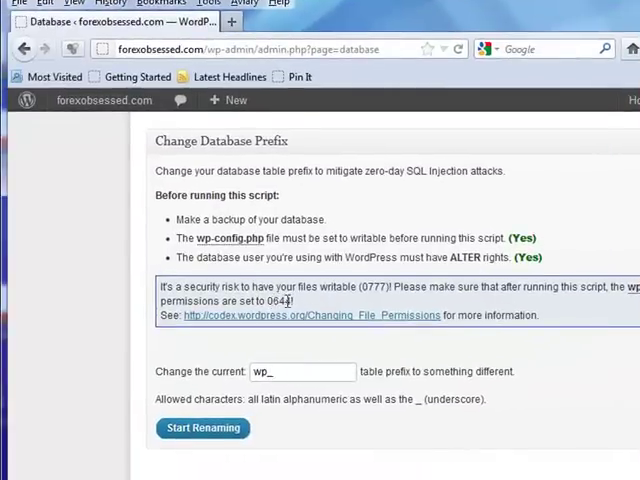
pyautogui.moveTo(230, 372)
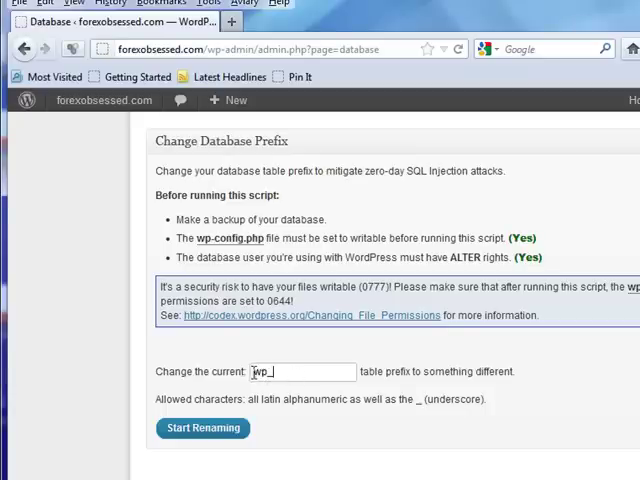
pyautogui.doubleClick(262, 372)
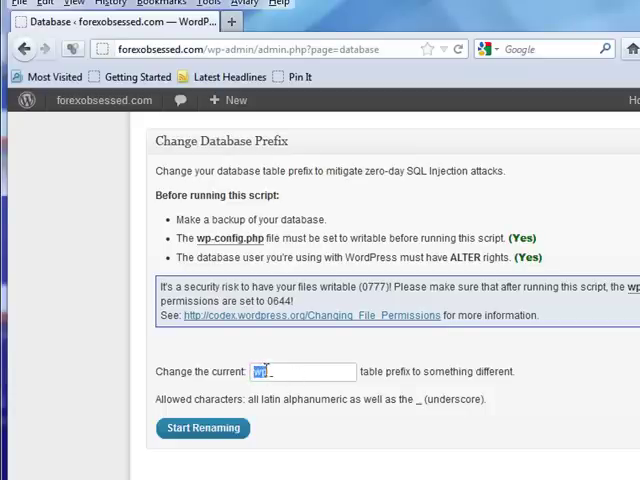
pyautogui.moveTo(372, 448)
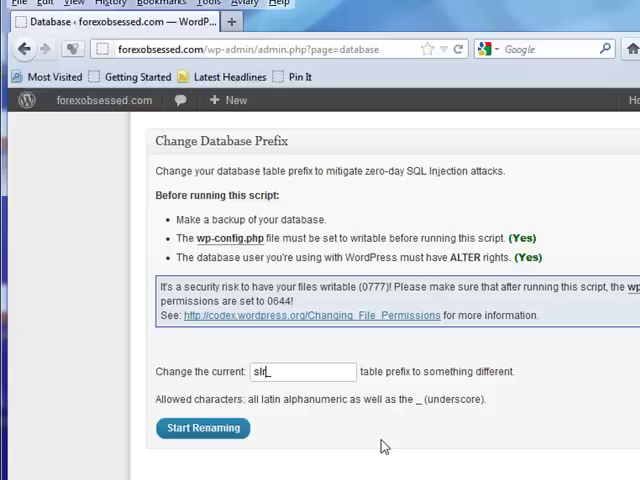
pyautogui.write('573fk7_')
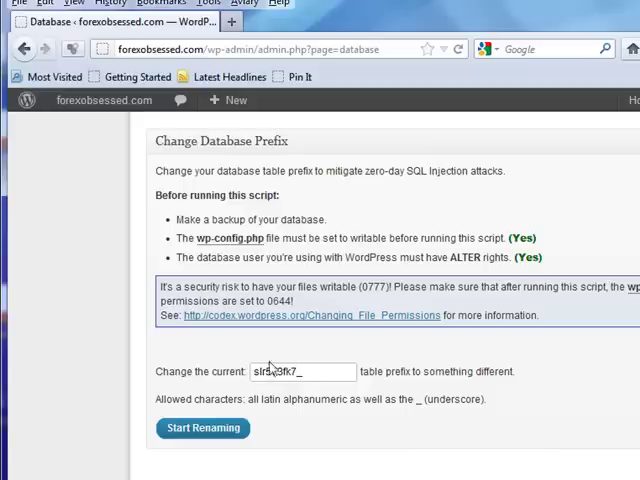
pyautogui.click(204, 428)
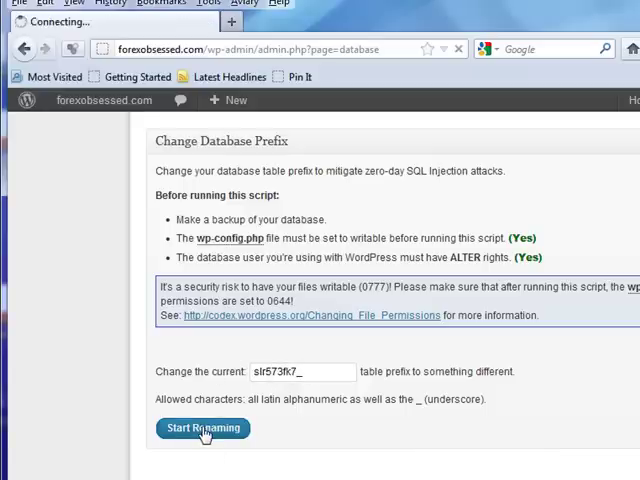
pyautogui.click(202, 428)
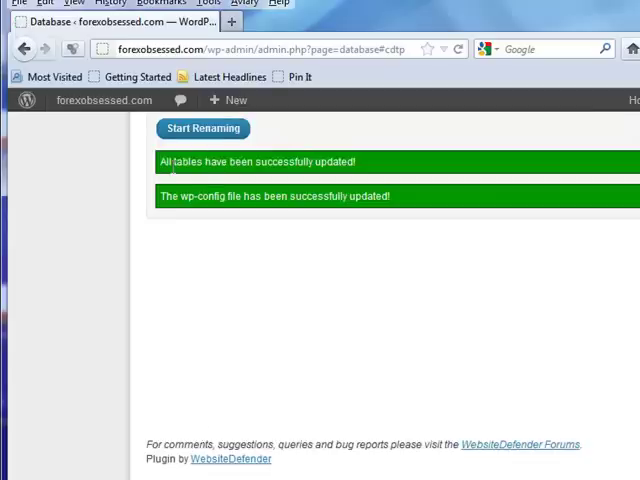
pyautogui.scroll(-3)
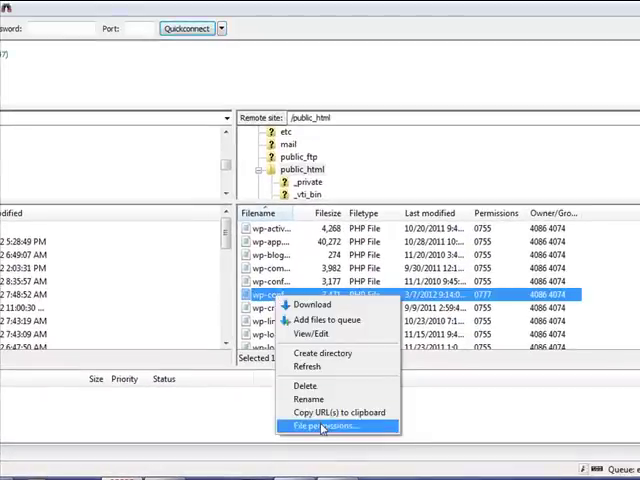
# Step: Set wp-config.php's file permissions back to 644 in FileZilla
pyautogui.click(322, 428)
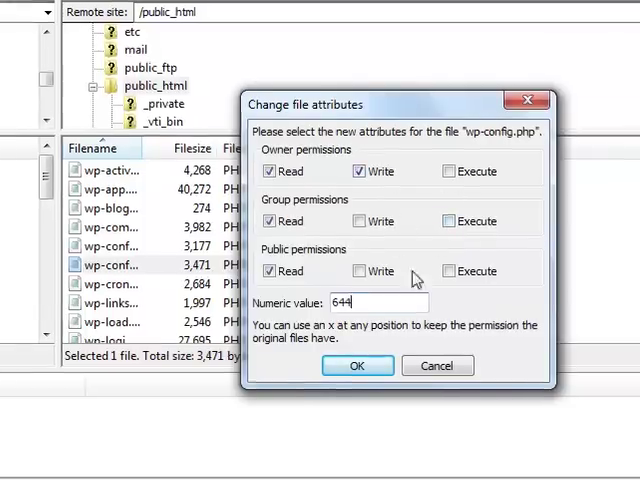
pyautogui.click(356, 364)
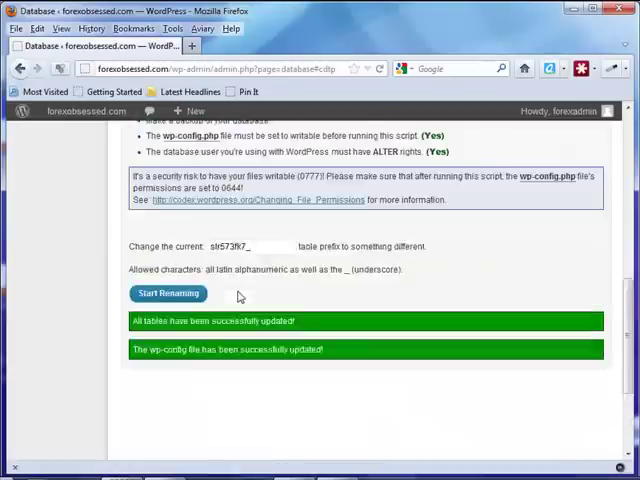
# Step: Go to WSD security's Password Tool page showing the strength checker and generated password
pyautogui.click(50, 202)
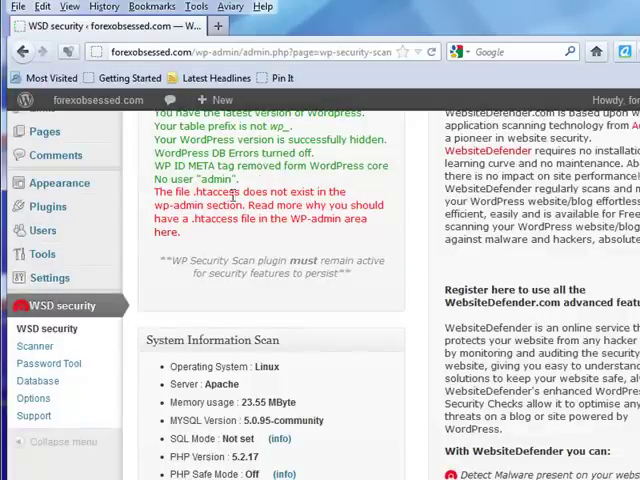
pyautogui.scroll(-3)
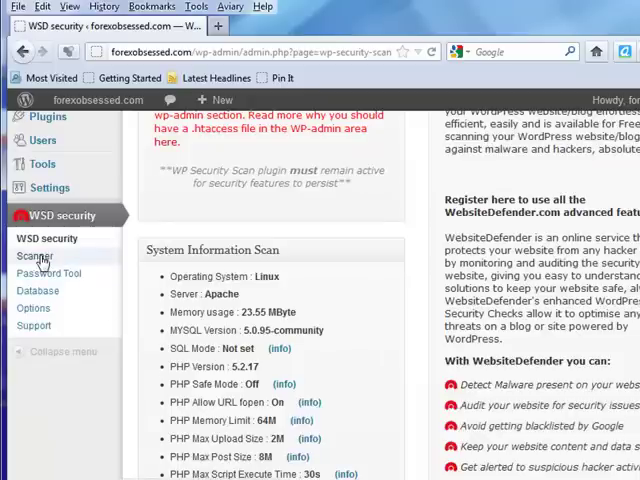
pyautogui.click(34, 256)
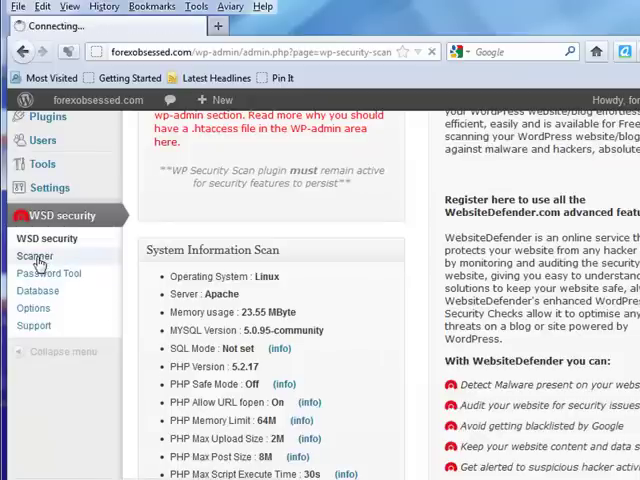
pyautogui.click(34, 256)
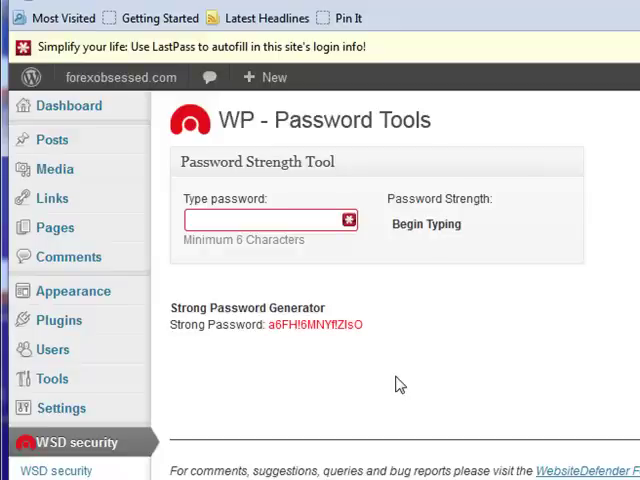
pyautogui.moveTo(262, 244)
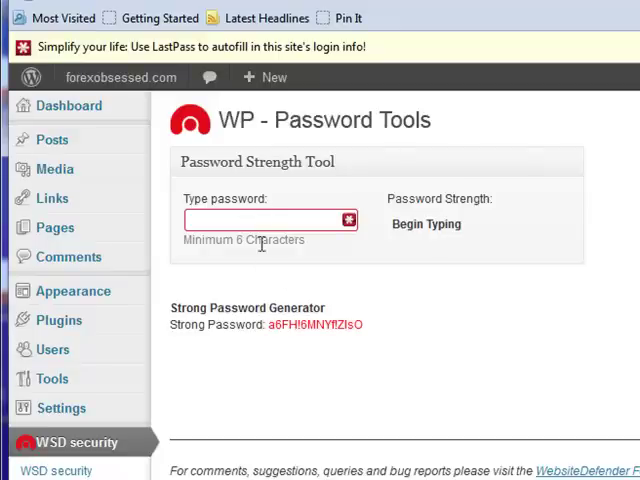
pyautogui.scroll(-3)
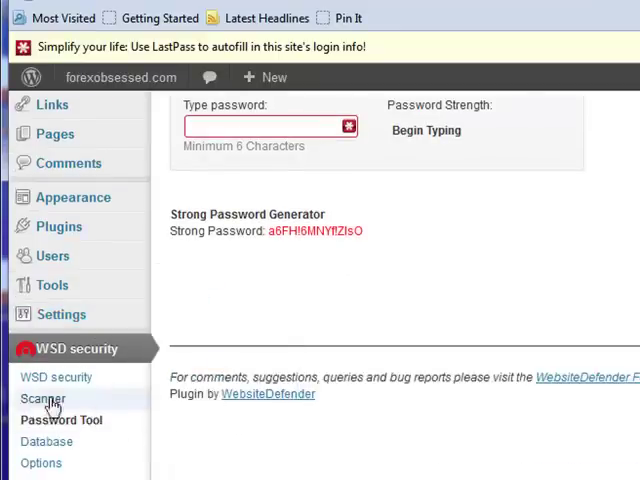